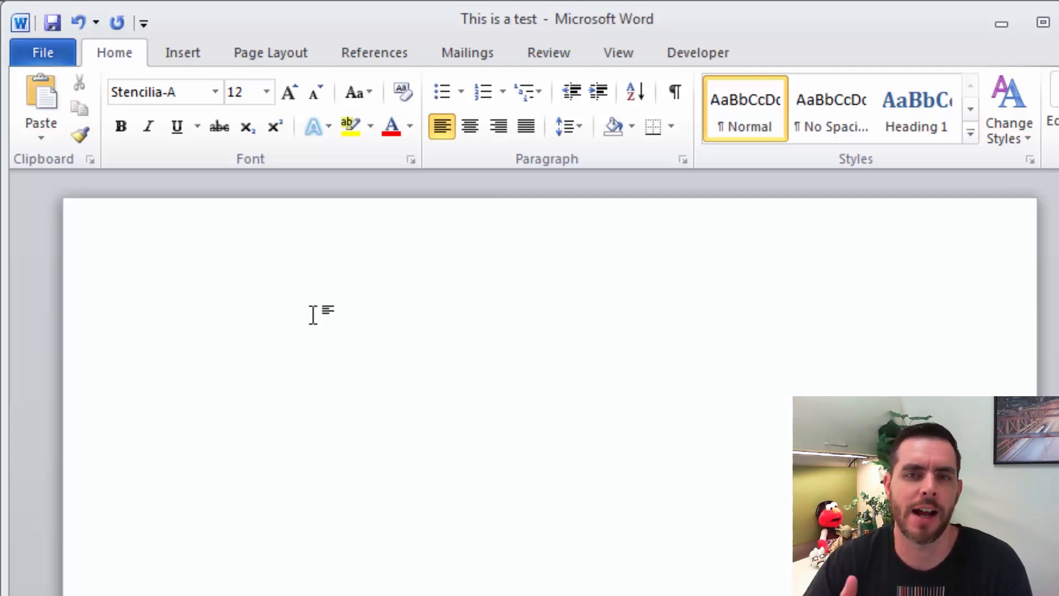
Type a single capital letter A on the page.
left_click(178, 326)
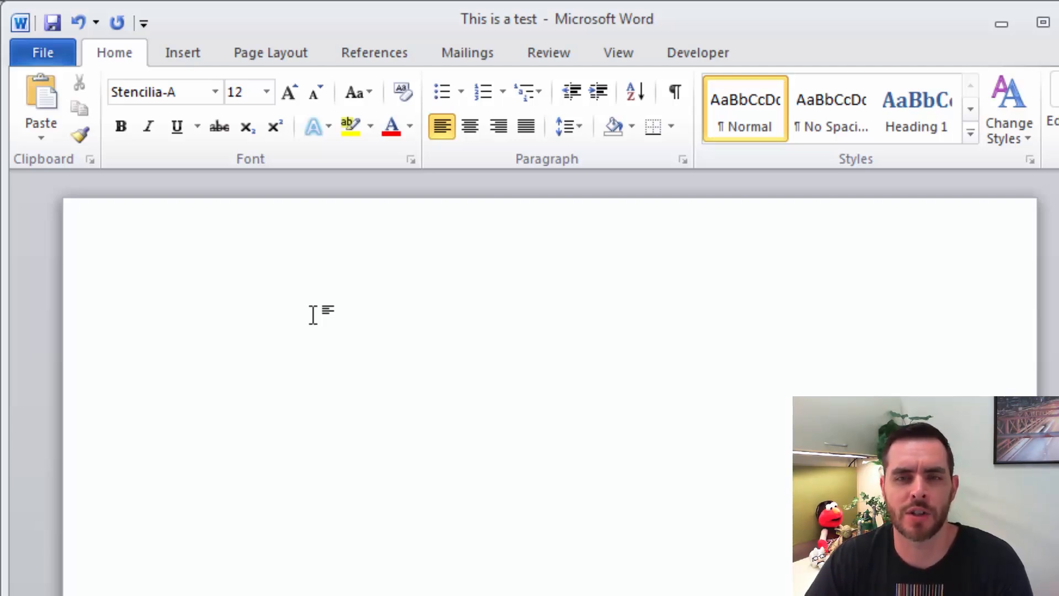
mouse_move(303, 322)
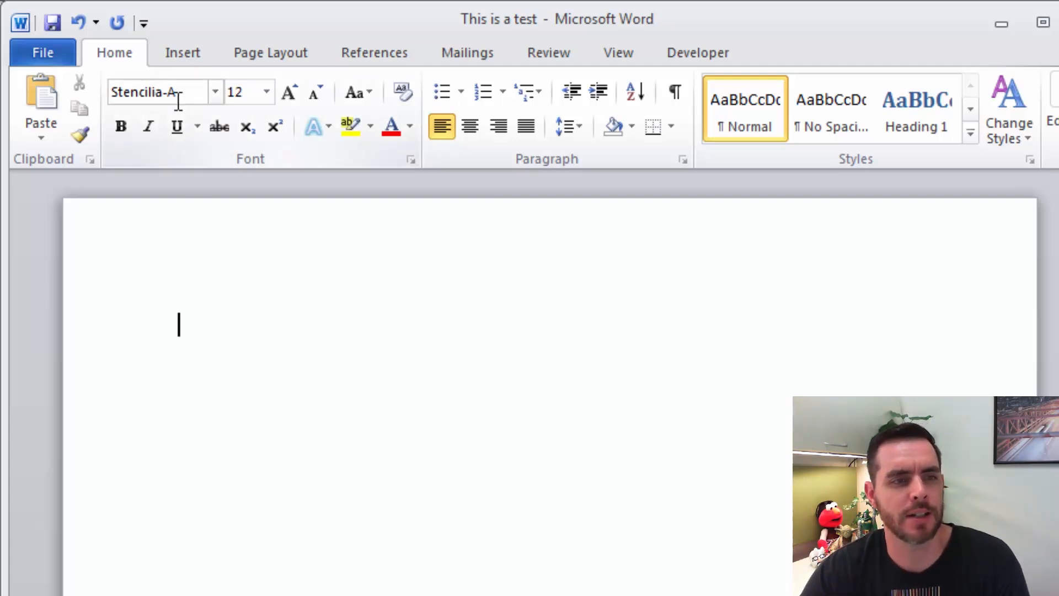
mouse_move(344, 351)
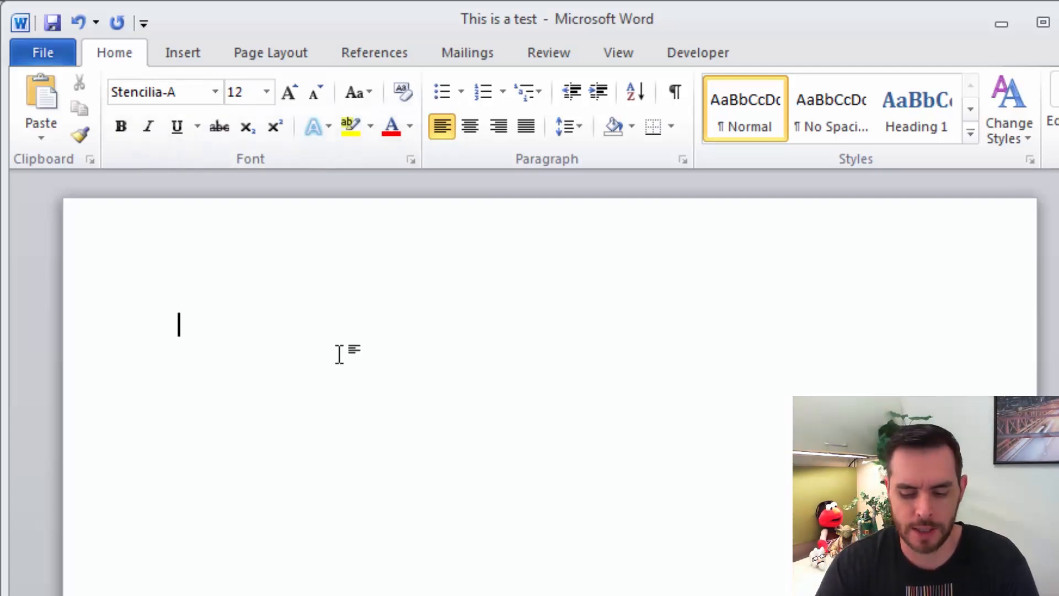
type("A")
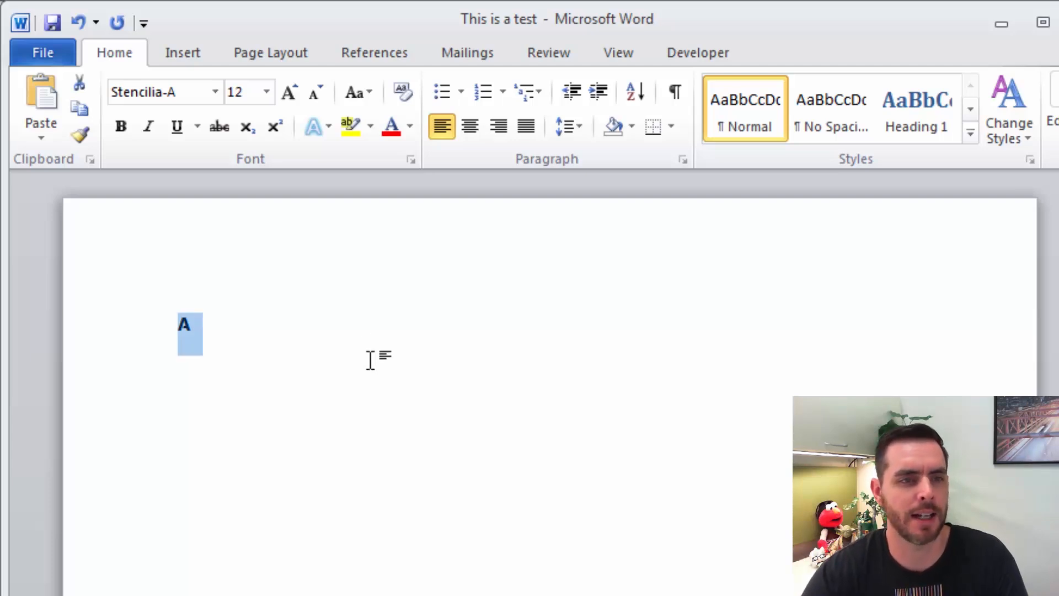
mouse_move(289, 93)
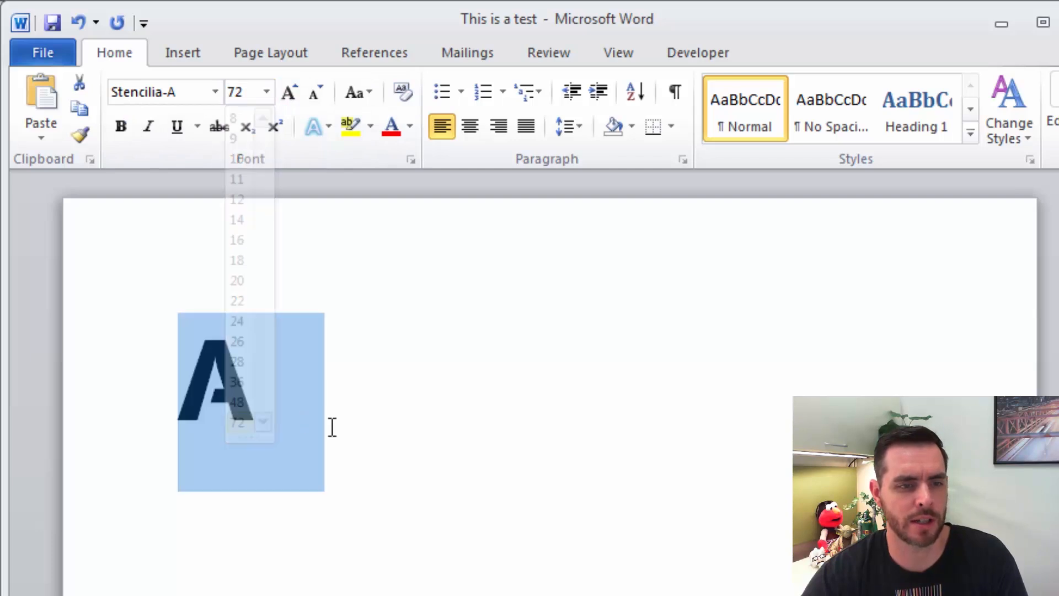
Enlarge the selected letter A to 72-point font size.
left_click(271, 364)
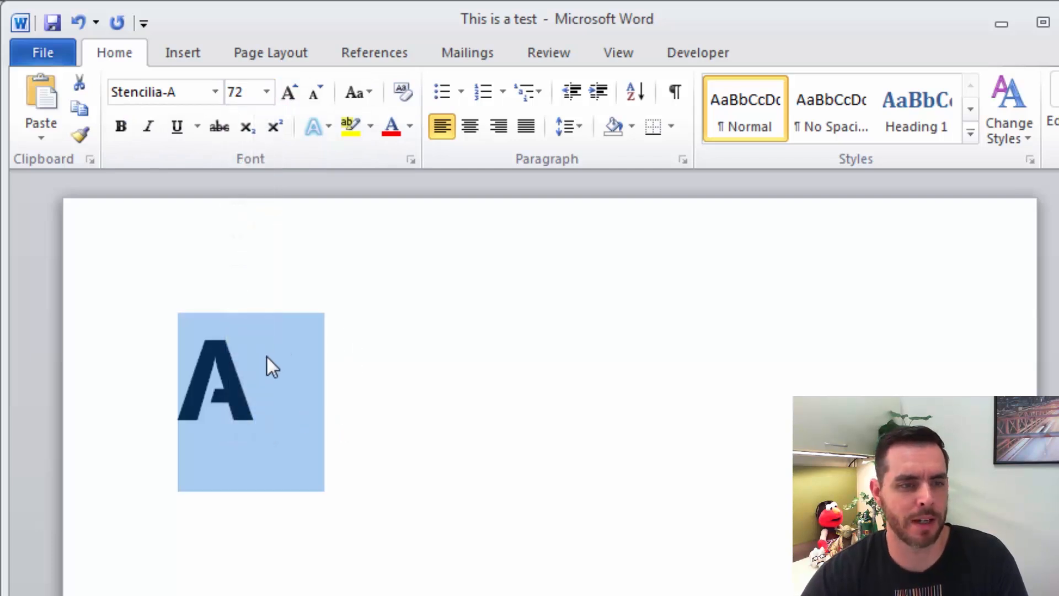
mouse_move(358, 375)
type("600")
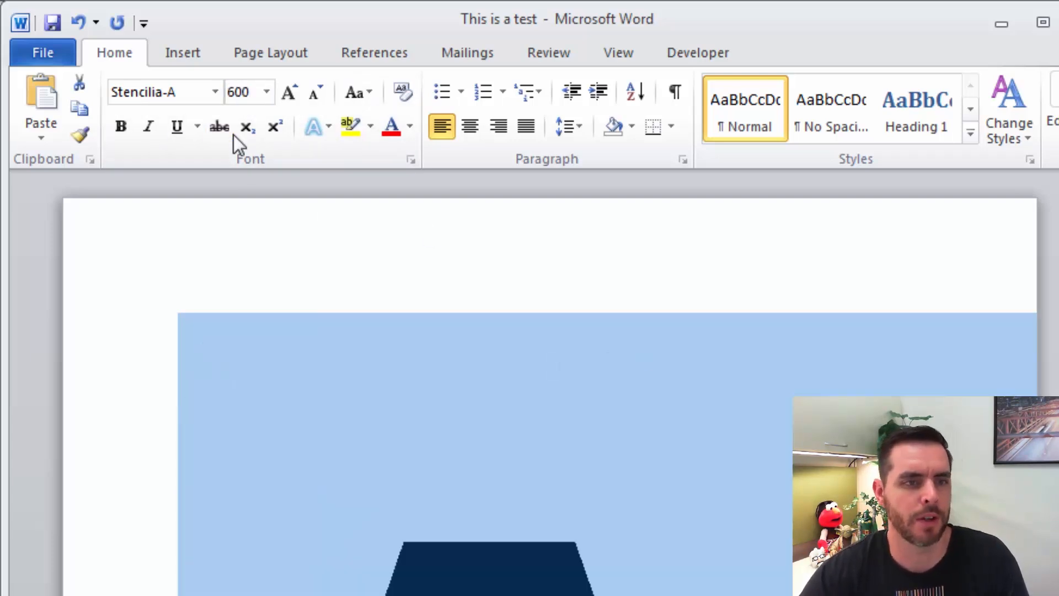
mouse_move(240, 91)
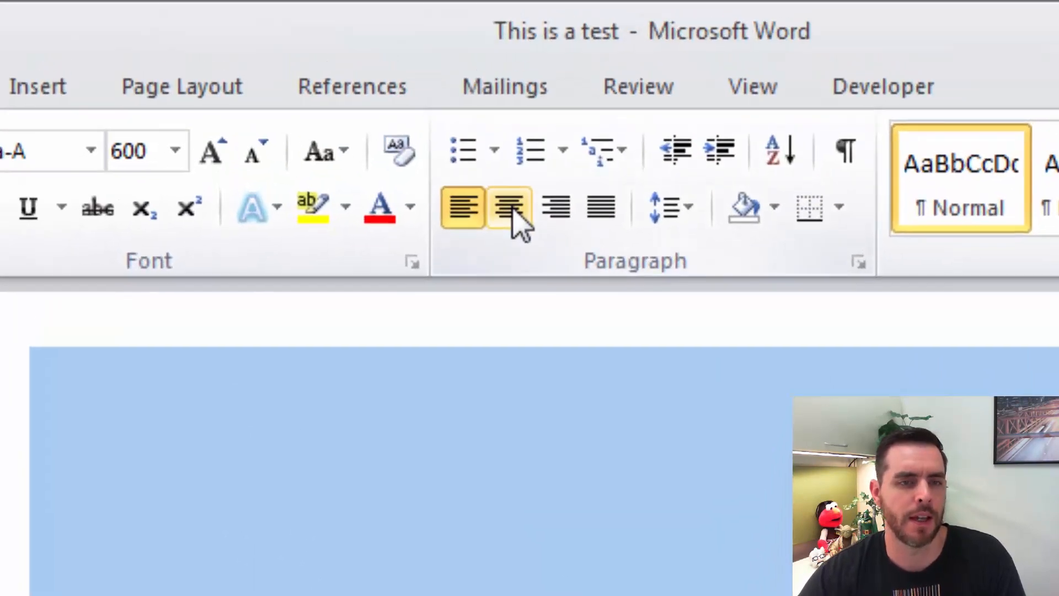
mouse_move(509, 208)
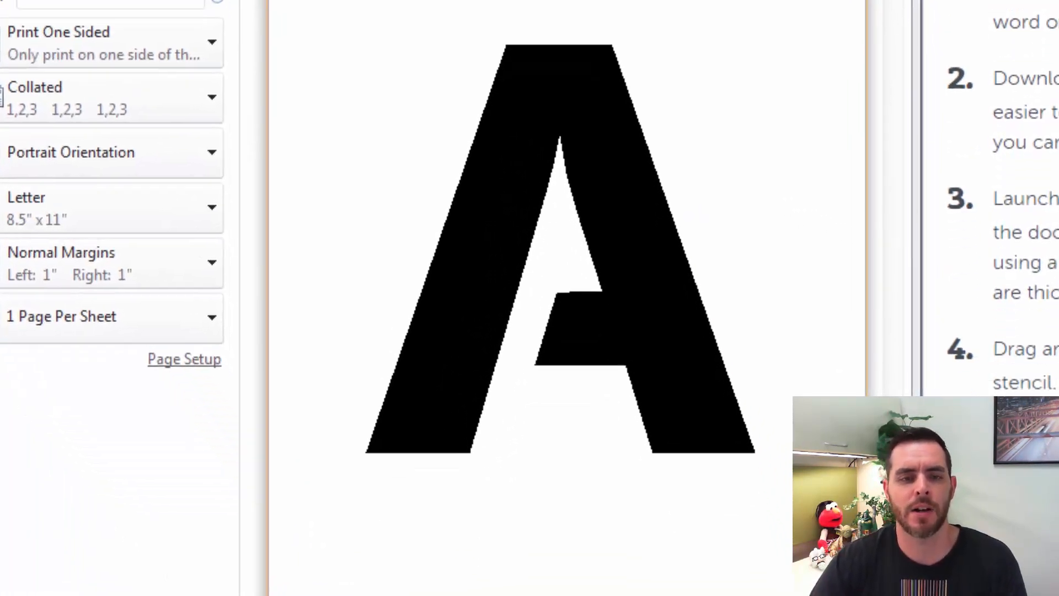
mouse_move(554, 78)
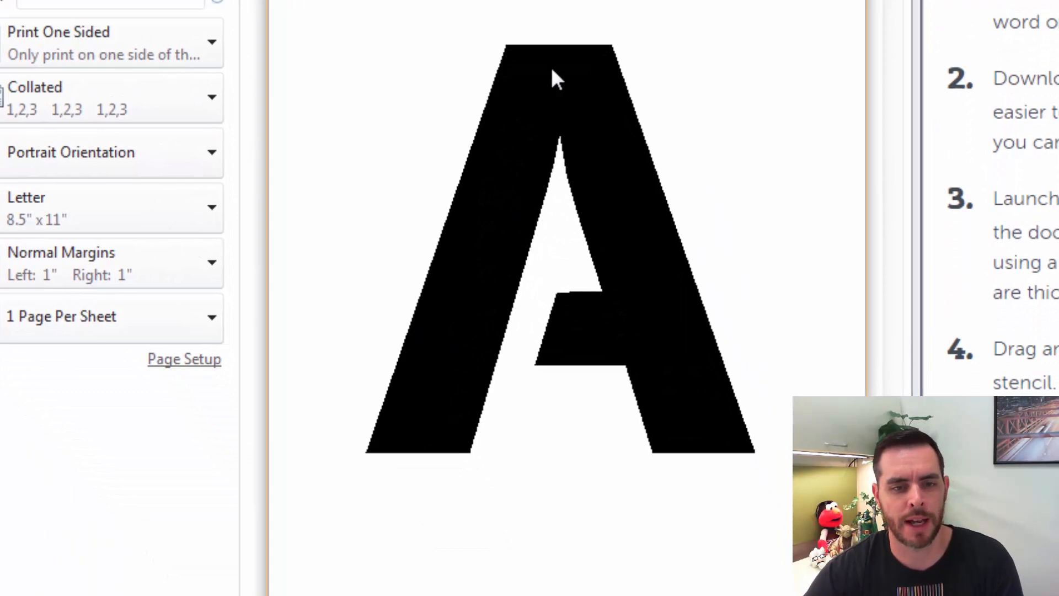
mouse_move(583, 340)
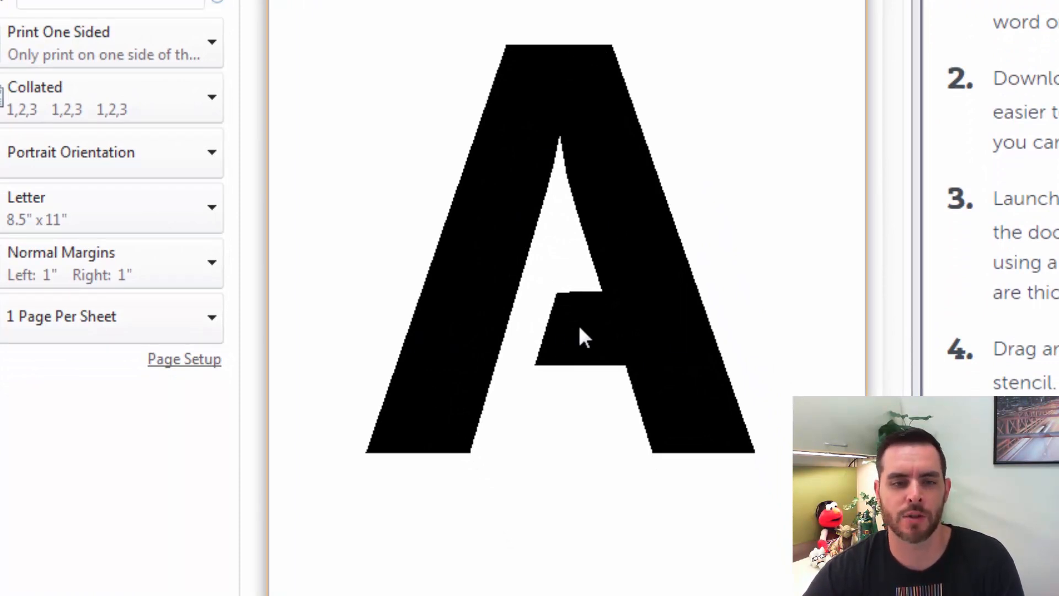
mouse_move(545, 341)
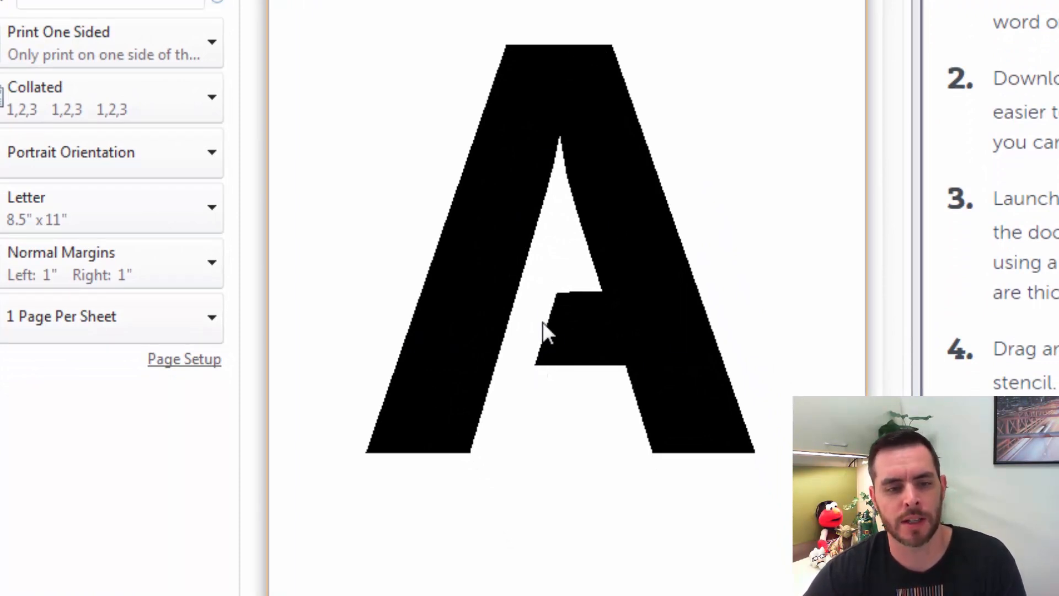
mouse_move(541, 358)
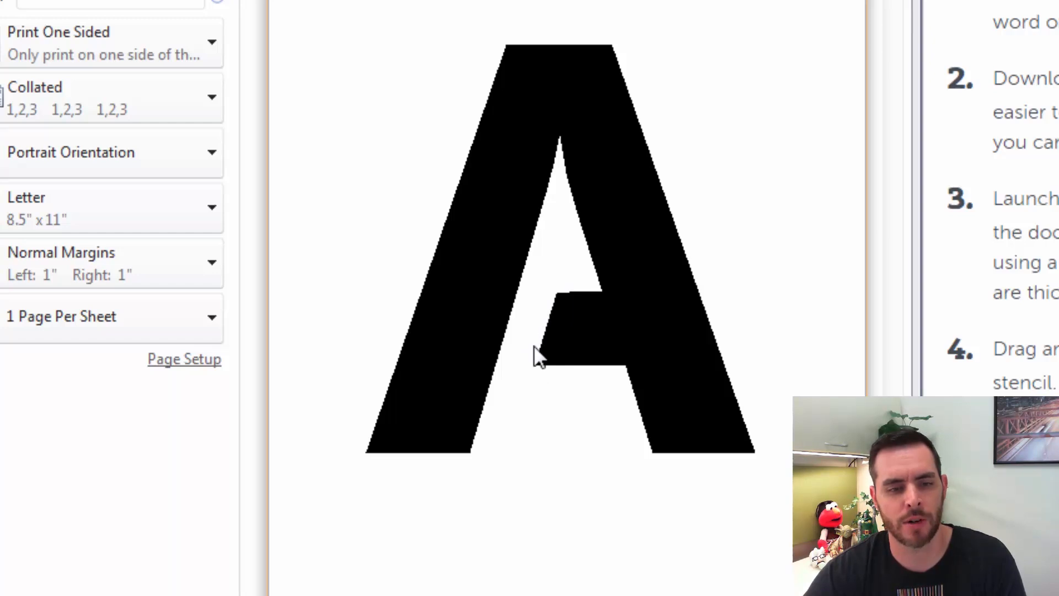
mouse_move(588, 310)
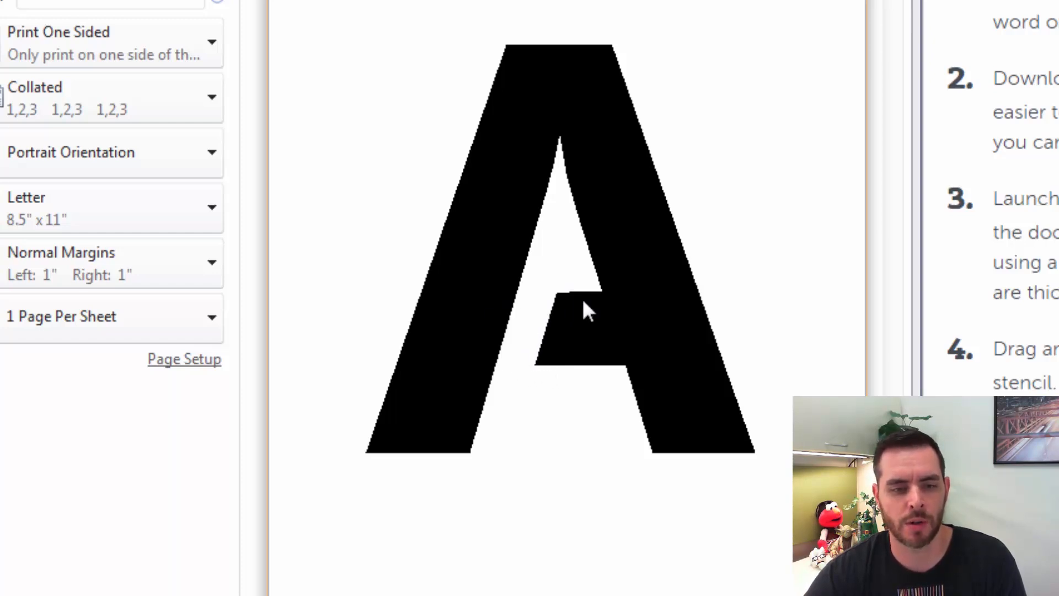
mouse_move(591, 344)
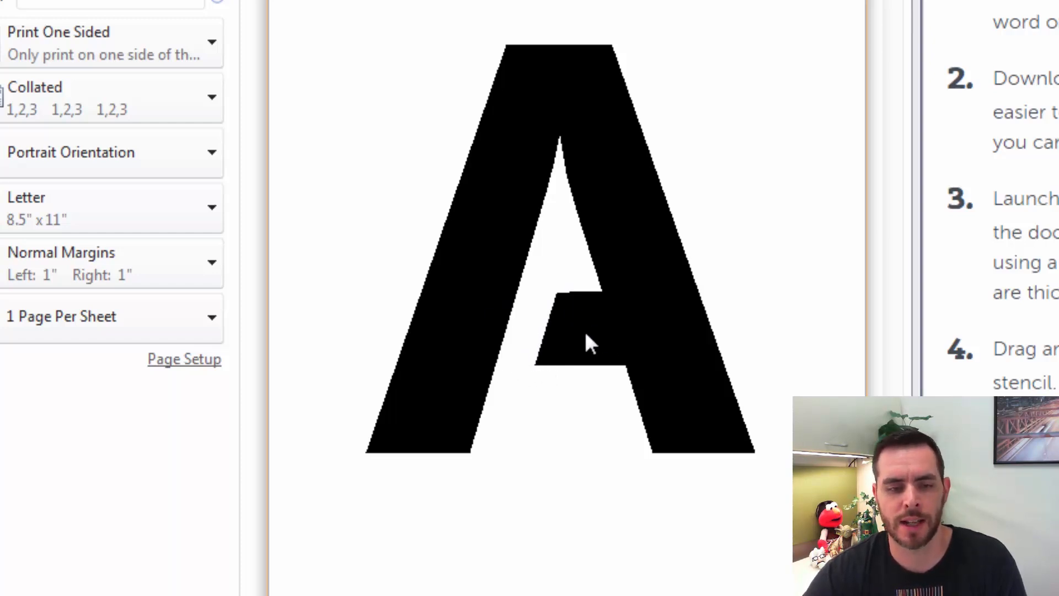
mouse_move(534, 277)
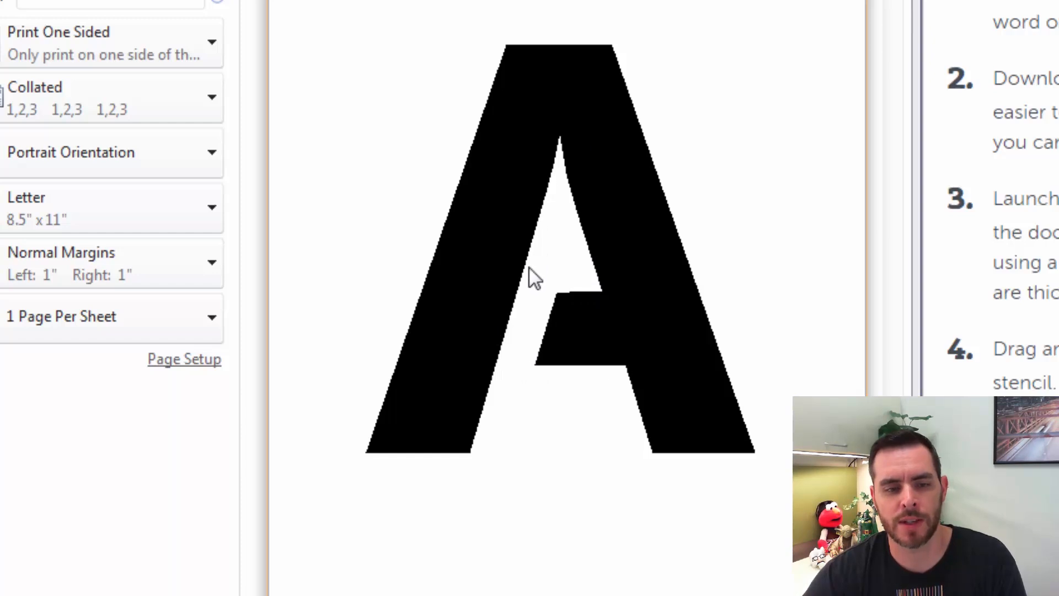
mouse_move(591, 287)
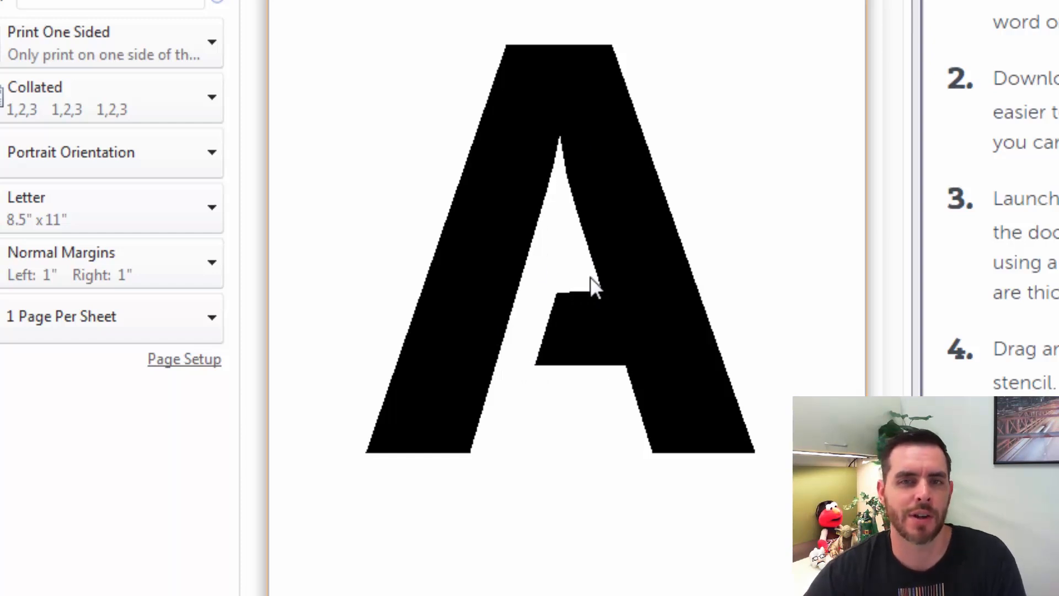